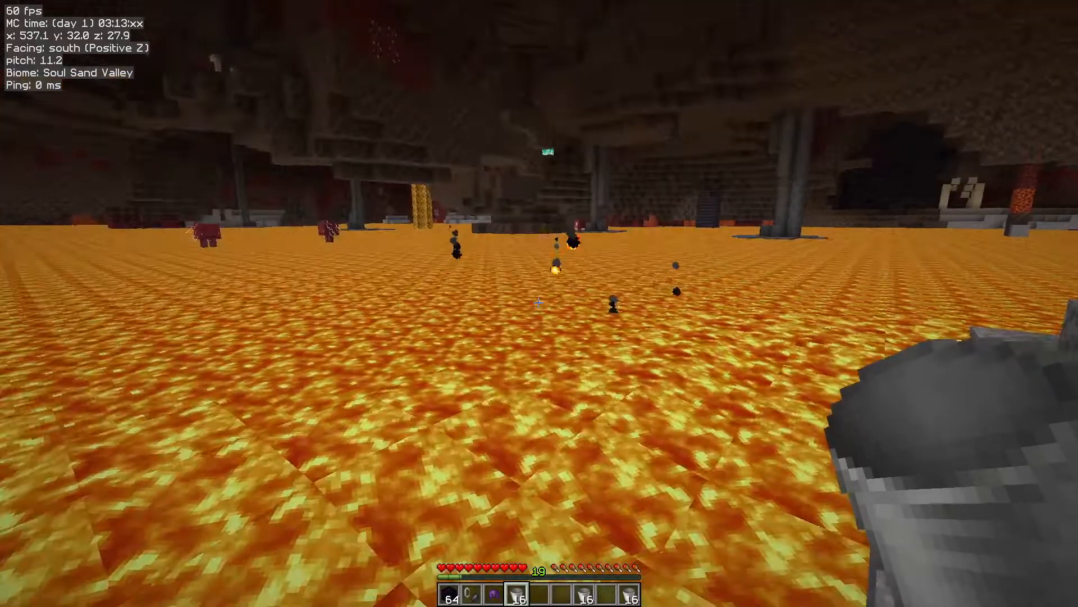
pyautogui.moveTo(539, 303)
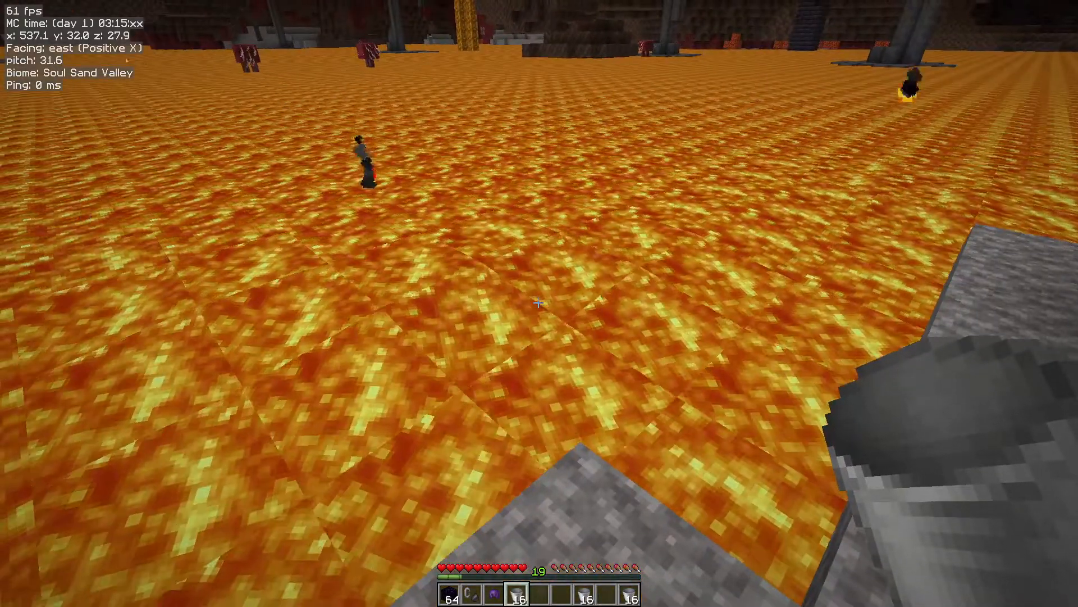
pyautogui.moveTo(539, 303)
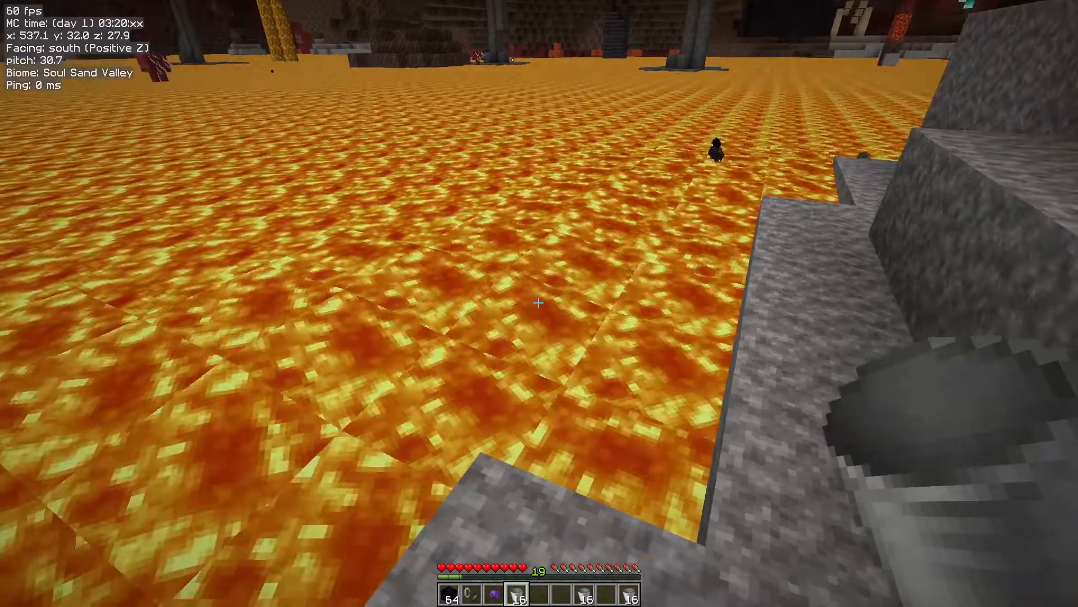
pyautogui.moveTo(539, 303)
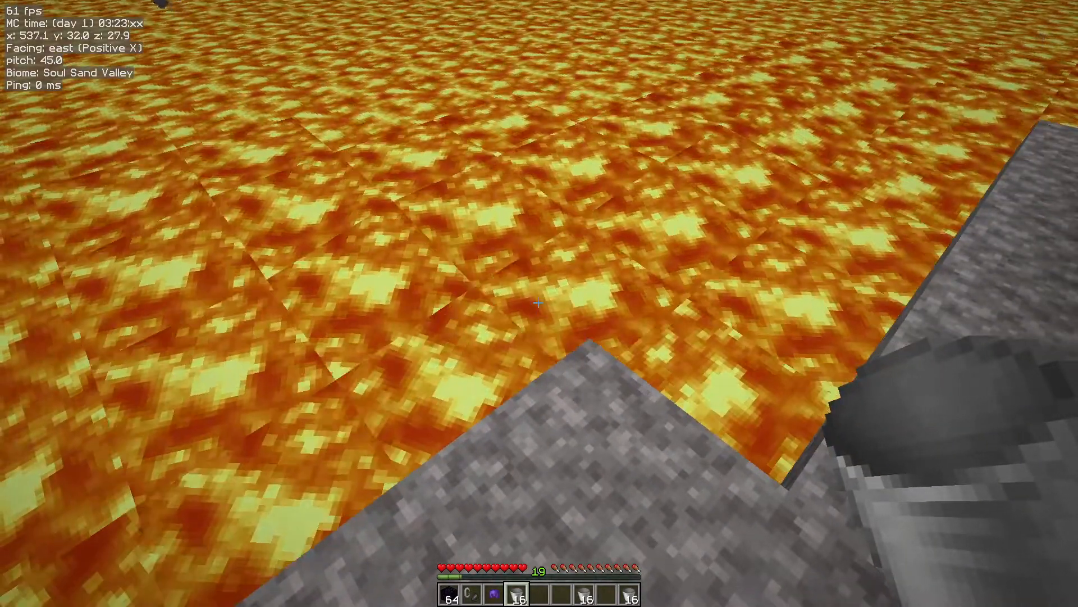
pyautogui.moveTo(539, 303)
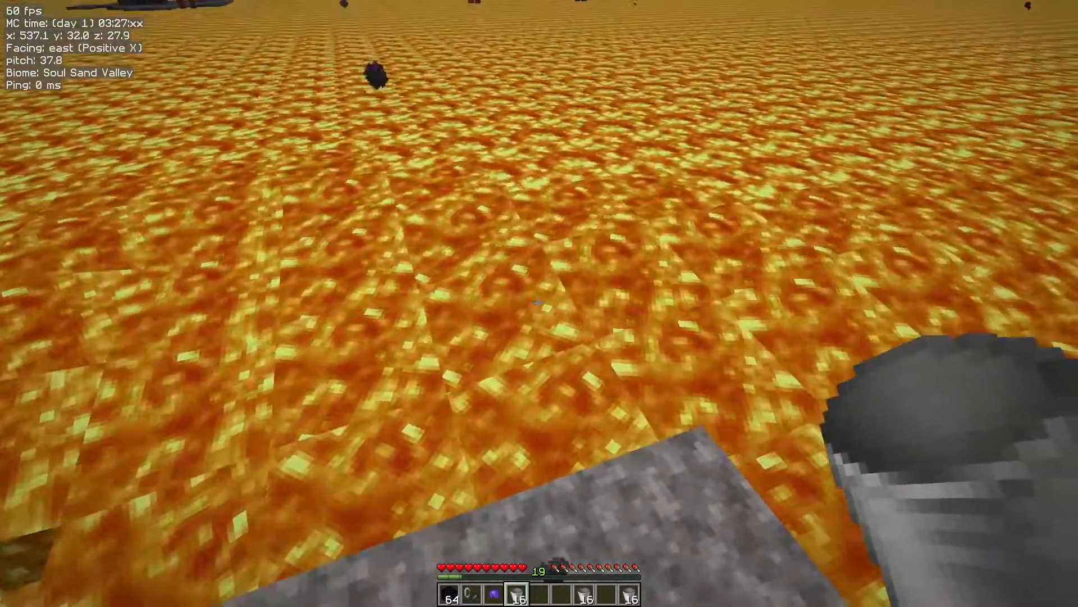
pyautogui.moveTo(540, 303)
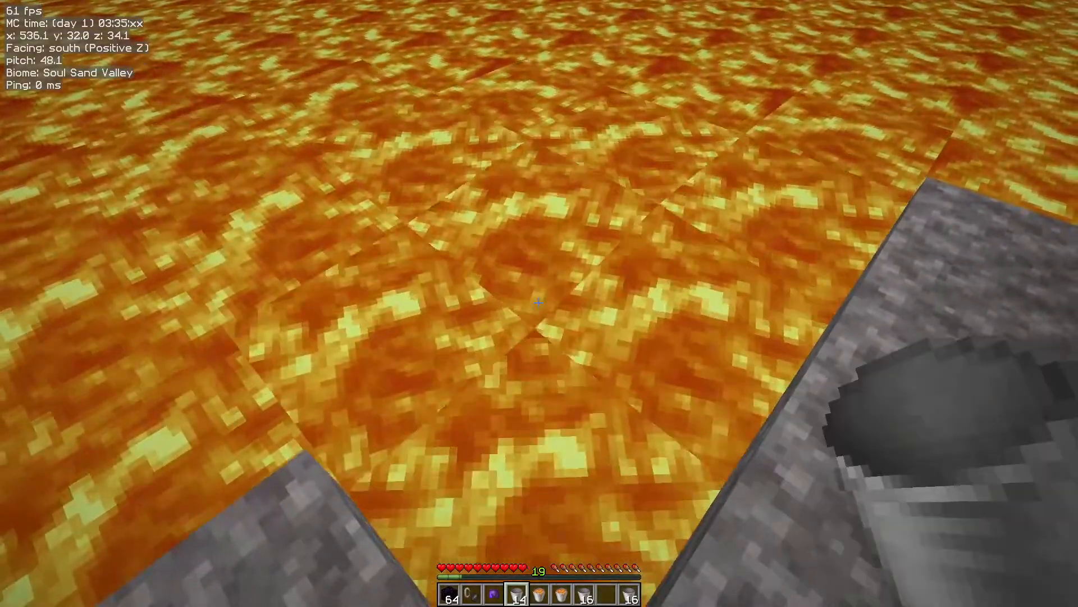
pyautogui.moveTo(539, 301)
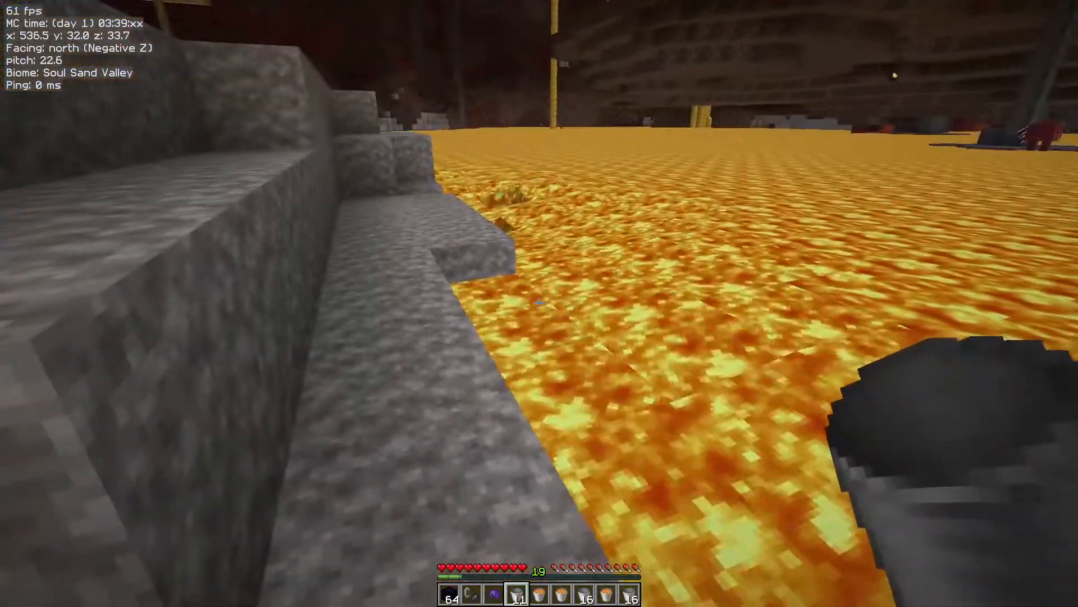
pyautogui.moveTo(539, 303)
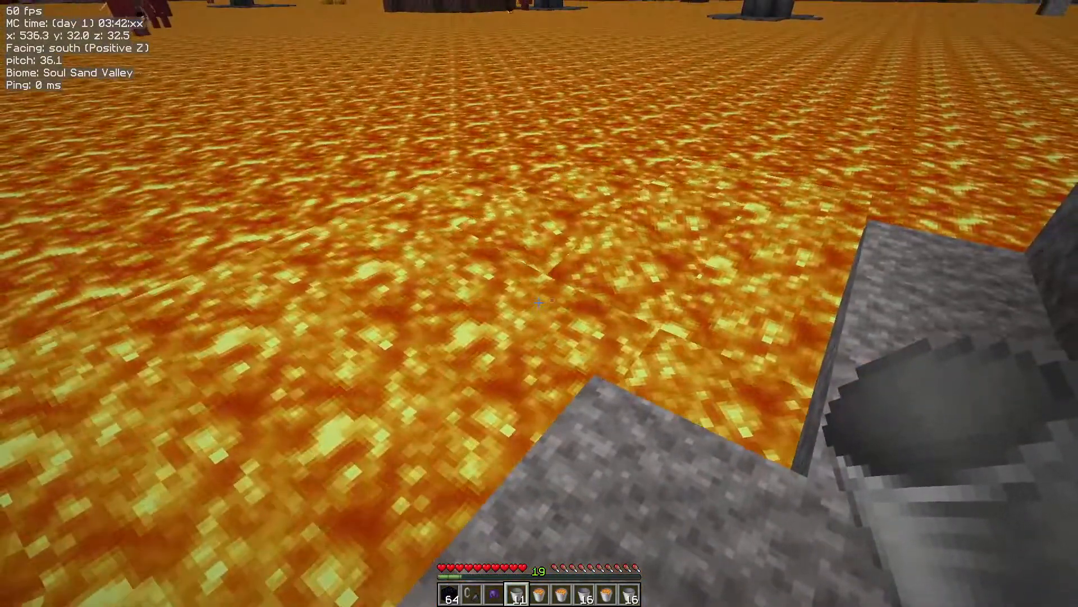
pyautogui.moveTo(539, 303)
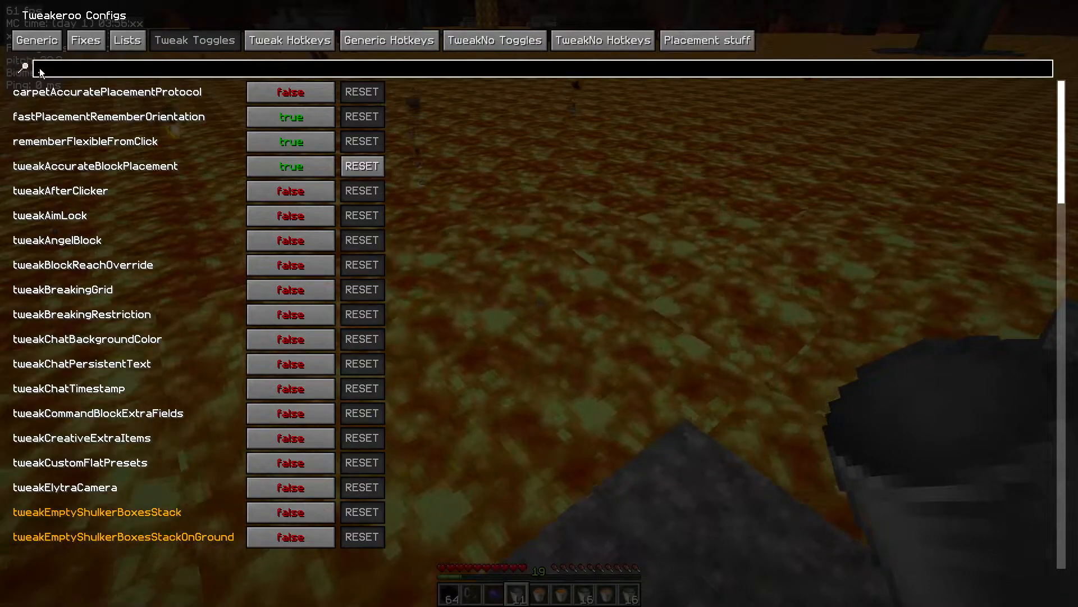
# Search 'unst' in Tweak Toggles and toggle tweakItemUnstackingProtection on.
pyautogui.write('unst')
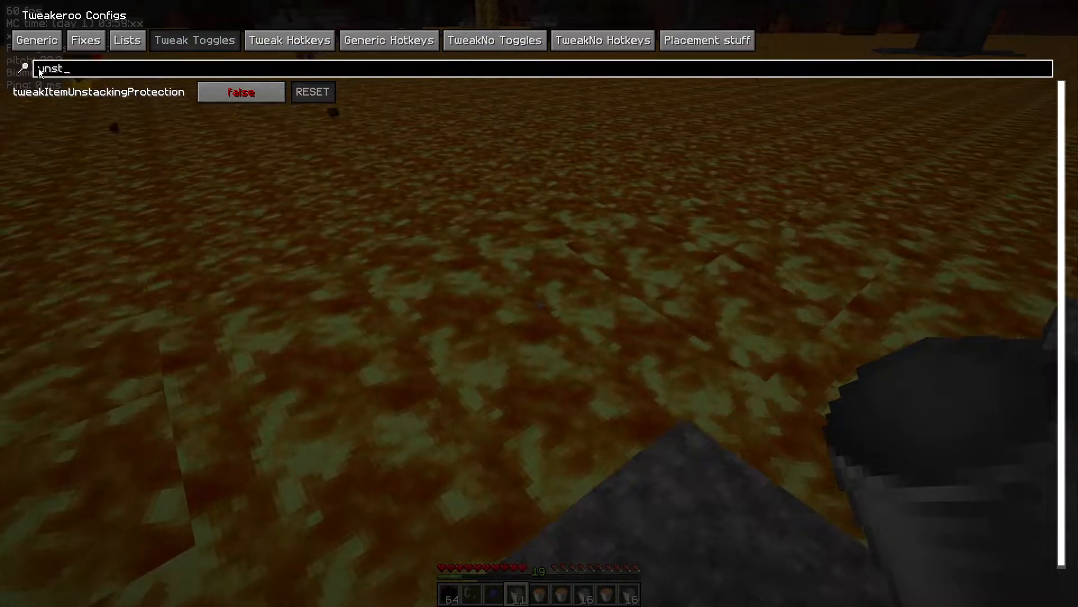
pyautogui.moveTo(98, 92)
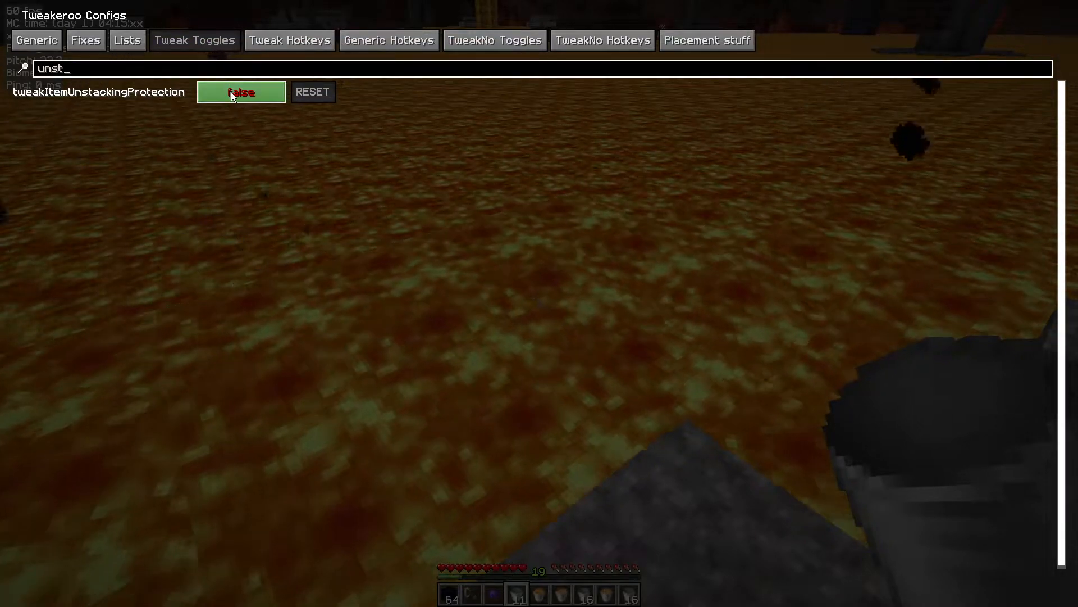
pyautogui.click(242, 92)
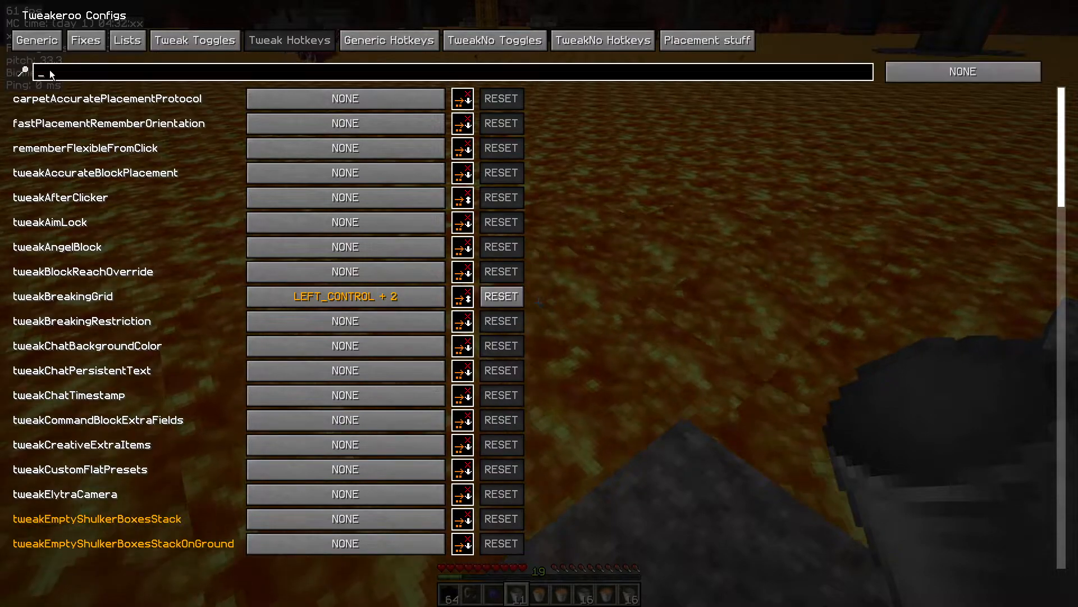
# Bind LEFT_CONTROL + 6 to the unstacking-protection hotkey, reset it to none, then show Fixes.
pyautogui.write('unst')
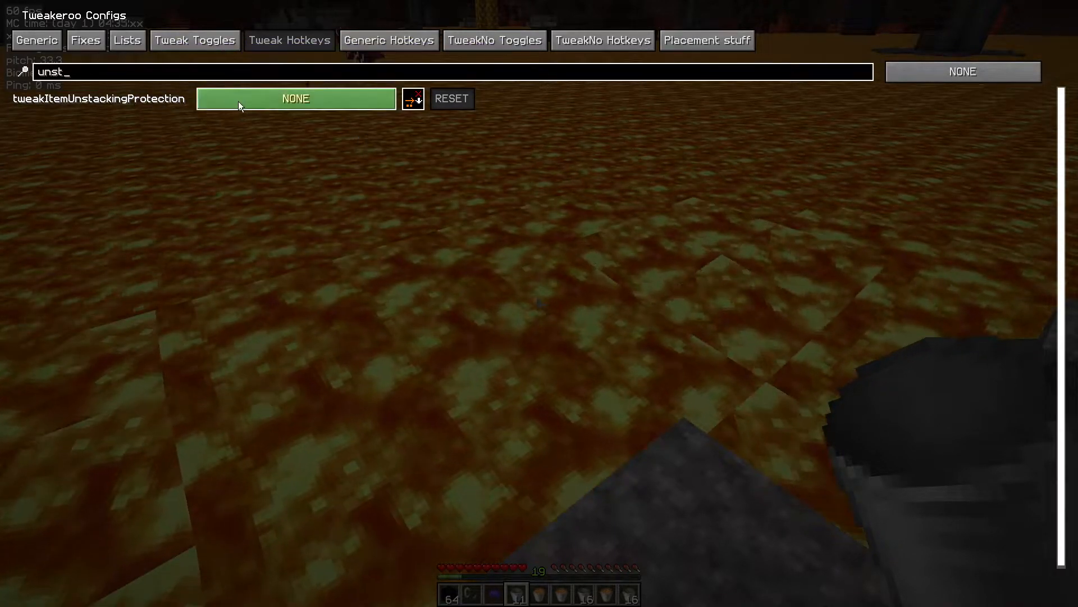
pyautogui.click(297, 98)
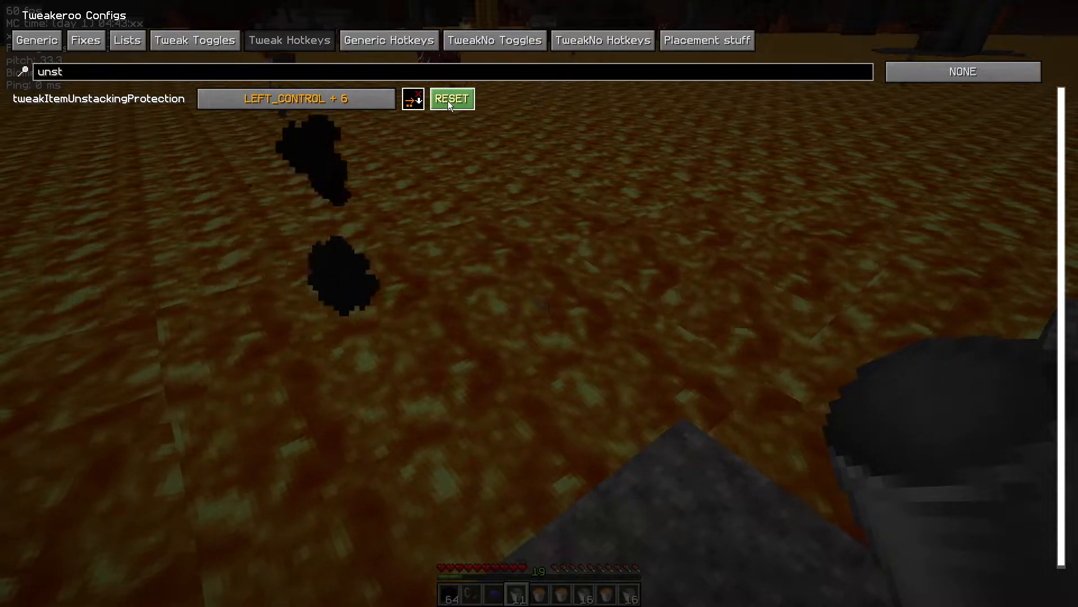
pyautogui.click(451, 99)
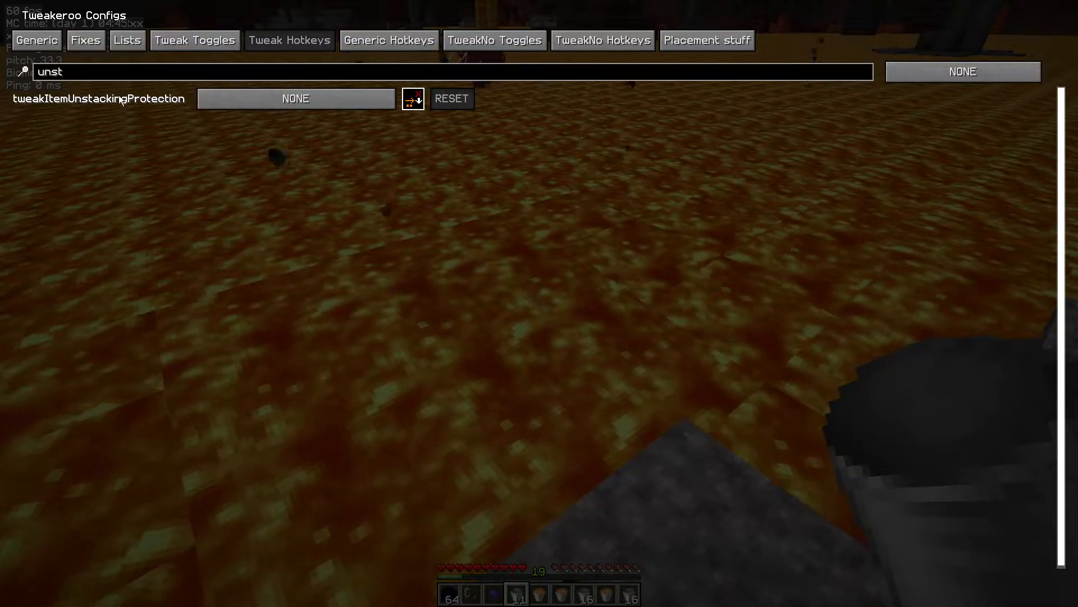
pyautogui.click(86, 40)
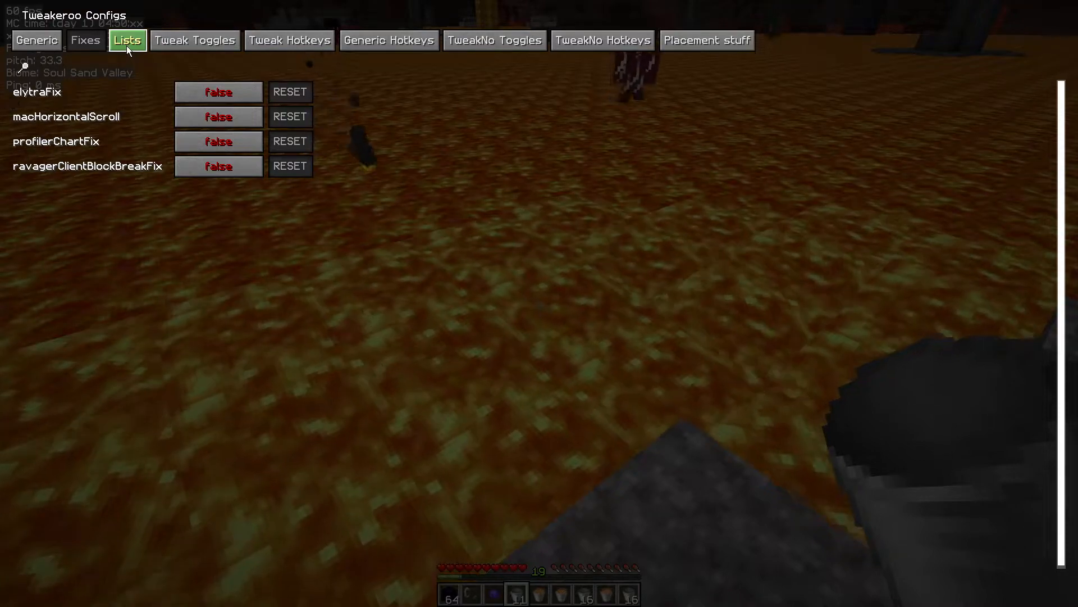
# Show the Lists settings and open the unstackingItems string list editor.
pyautogui.click(127, 40)
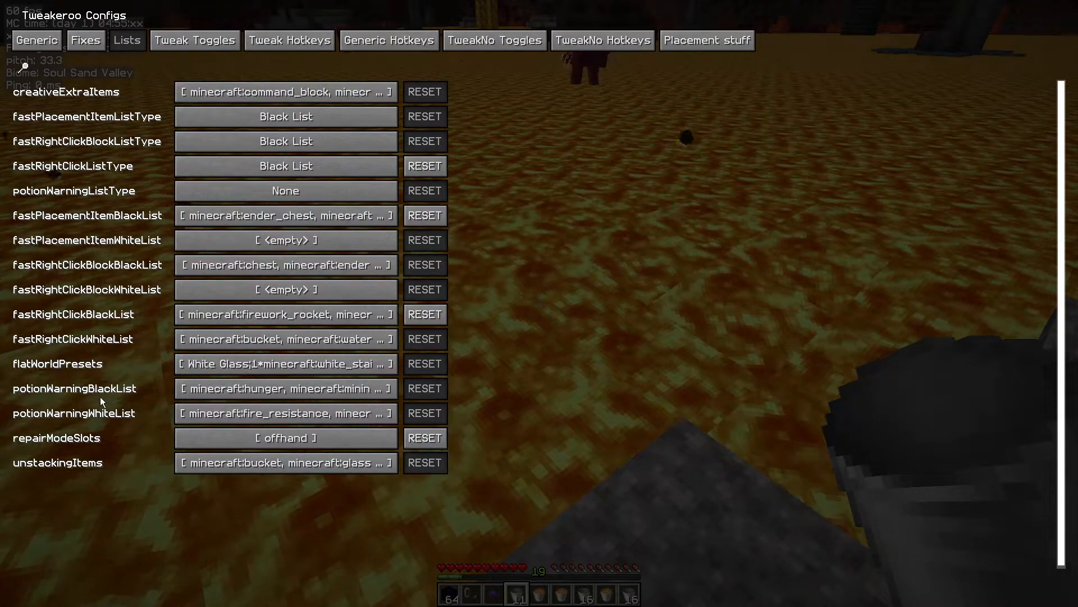
pyautogui.click(285, 462)
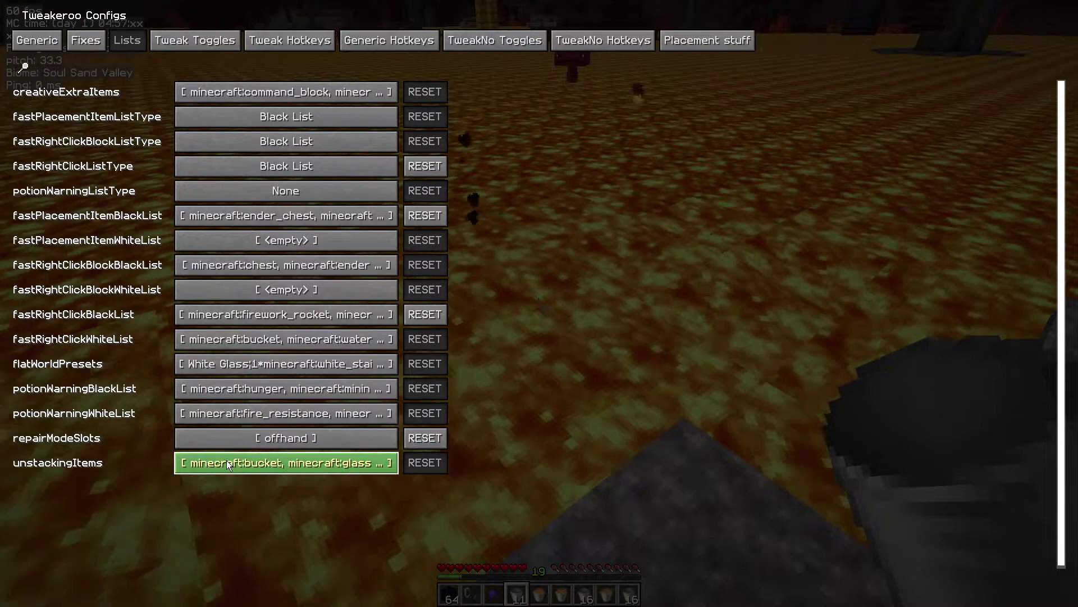
pyautogui.click(285, 462)
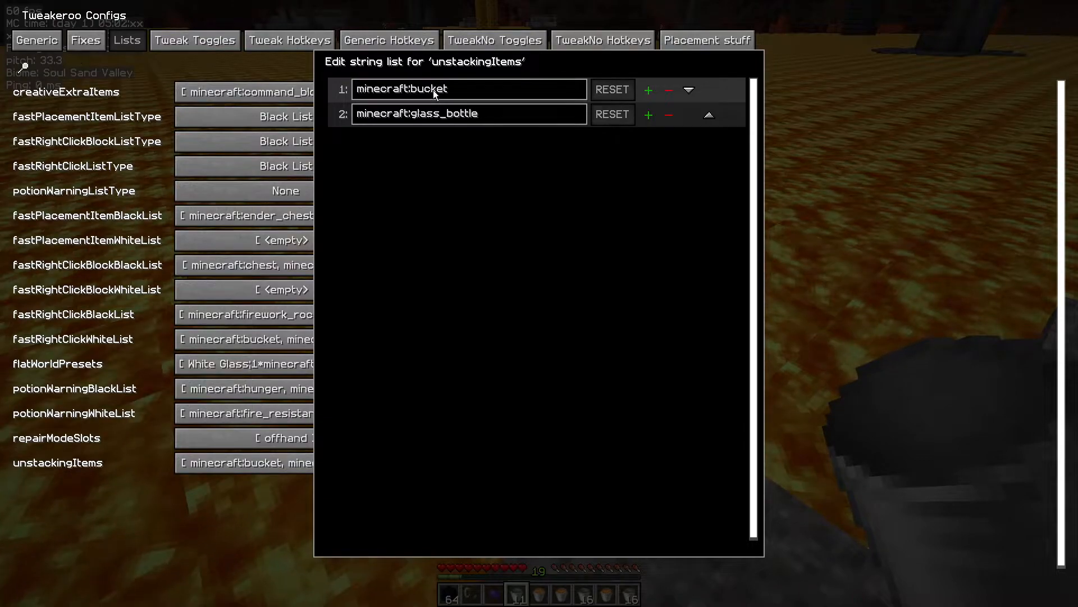
pyautogui.moveTo(500, 168)
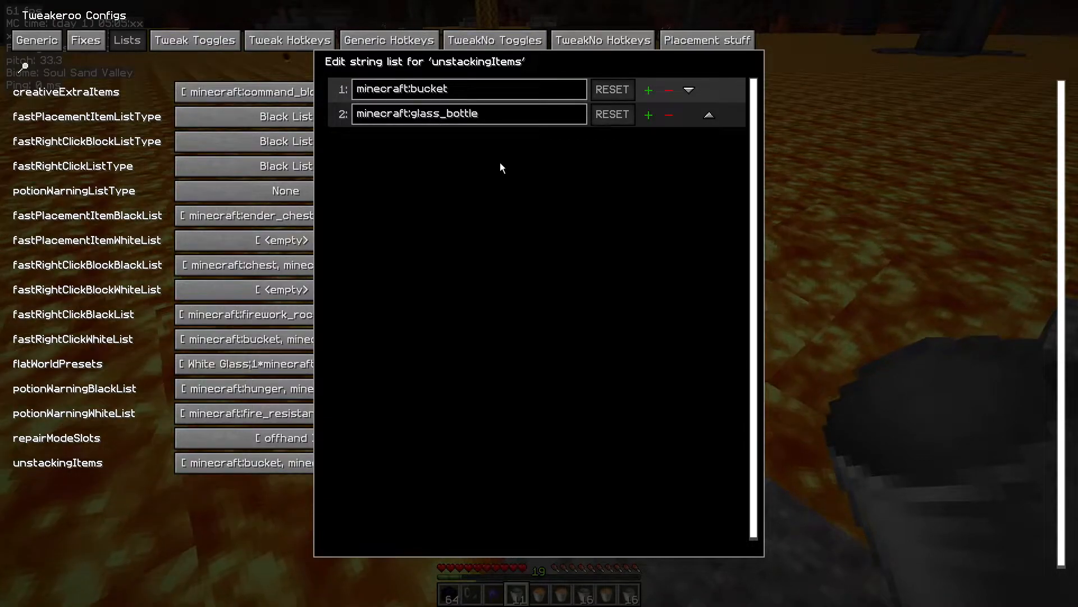
pyautogui.moveTo(457, 136)
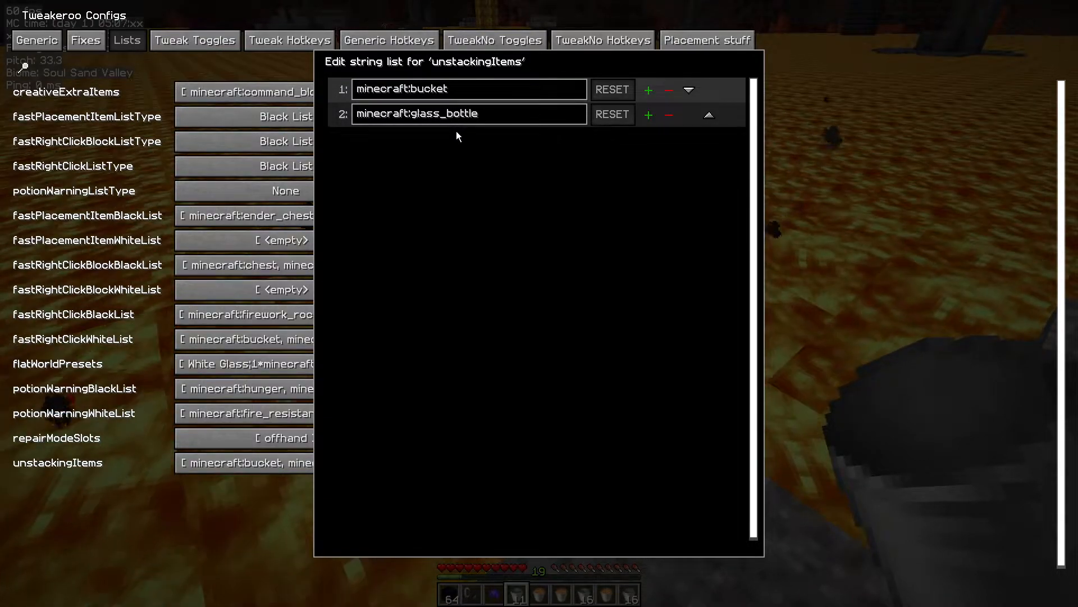
pyautogui.moveTo(635, 175)
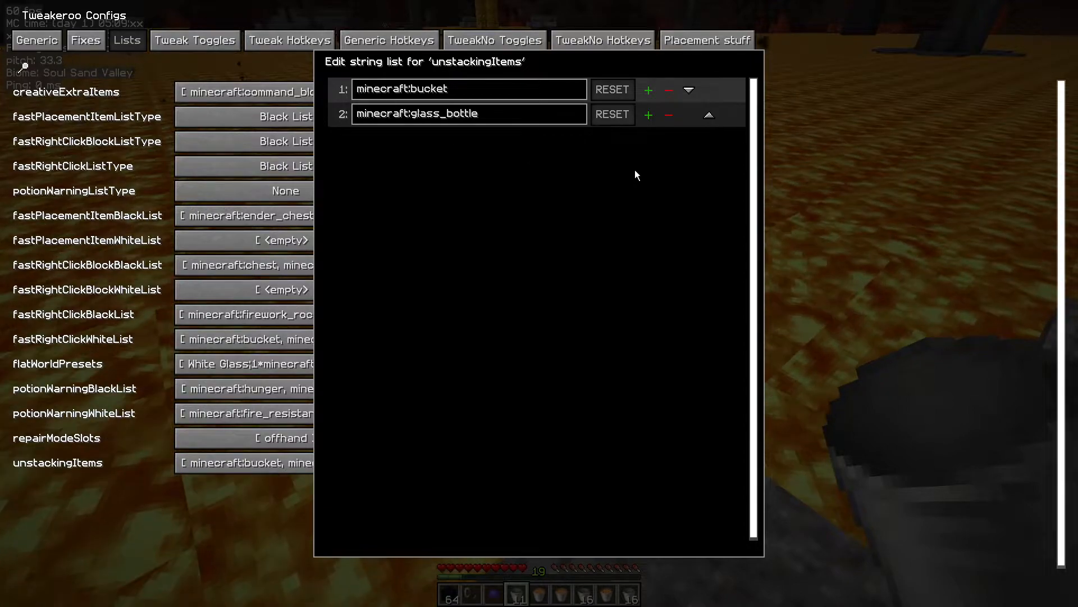
pyautogui.moveTo(648, 114)
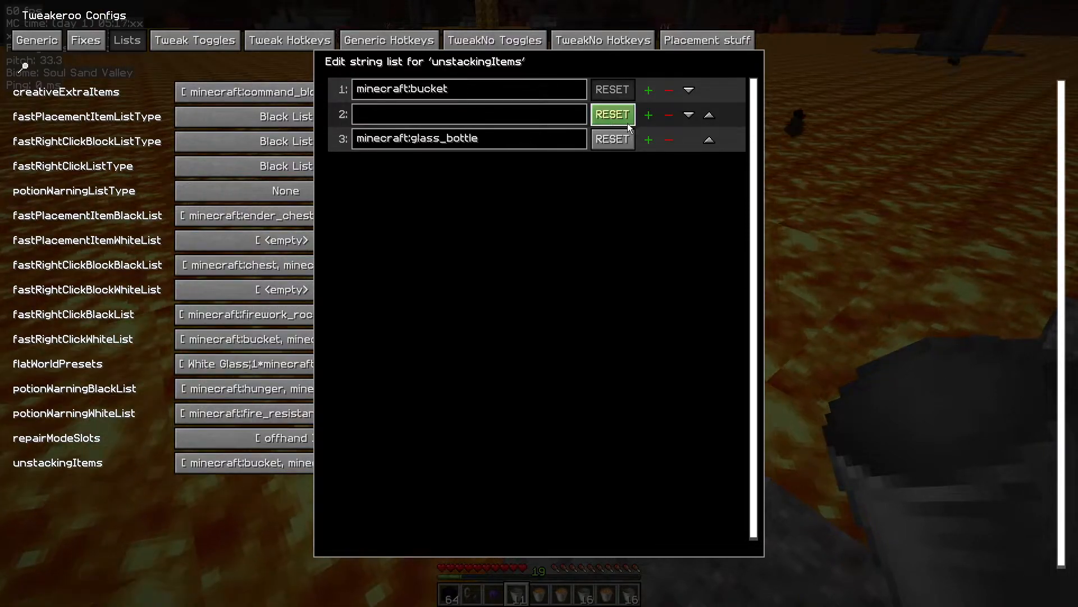
# Reset the empty unstackingItems entry and search 'unst' in Tweak Toggles again.
pyautogui.click(668, 114)
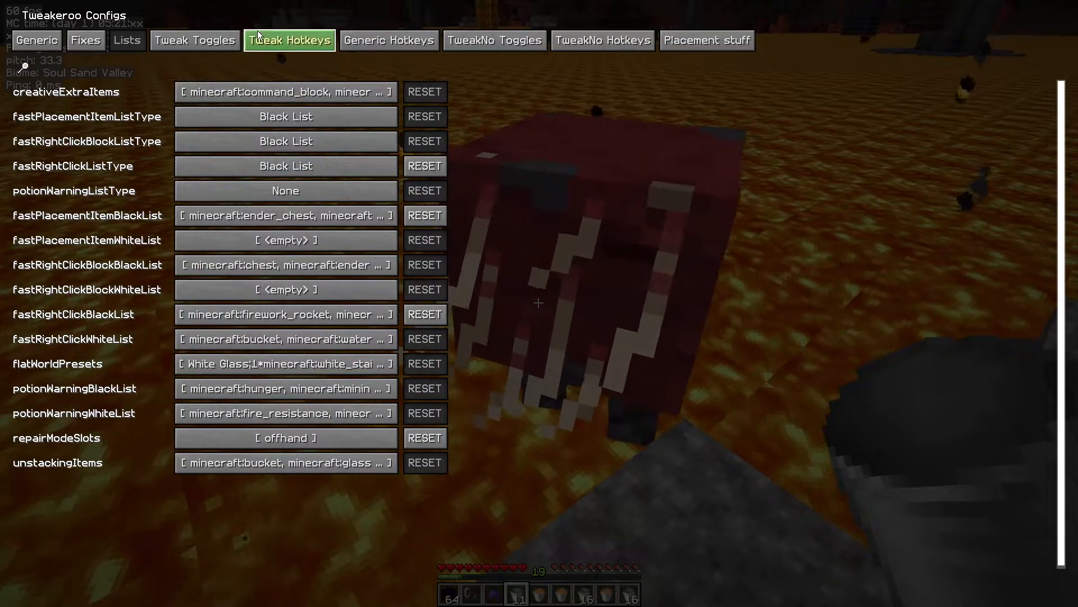
pyautogui.click(195, 39)
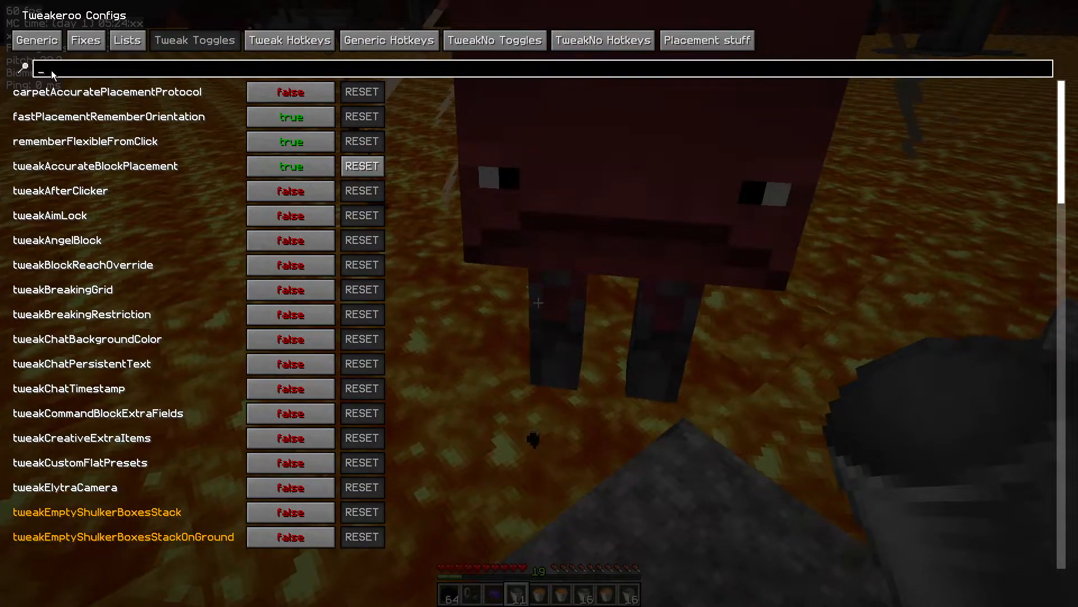
pyautogui.write('unst')
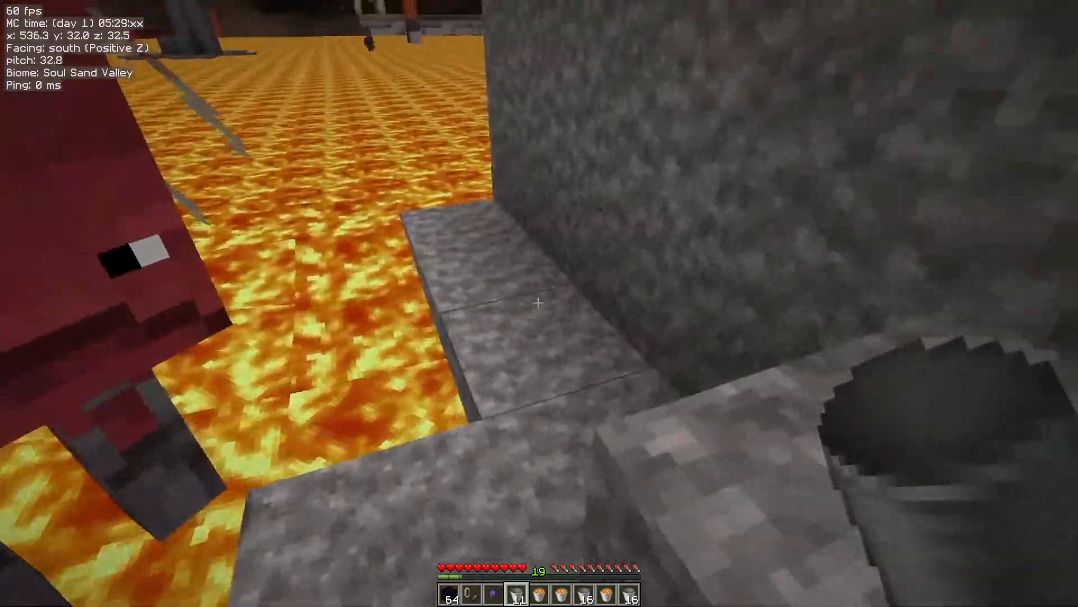
# Close the inventory view and return to collecting lava at the lake.
pyautogui.press('e')
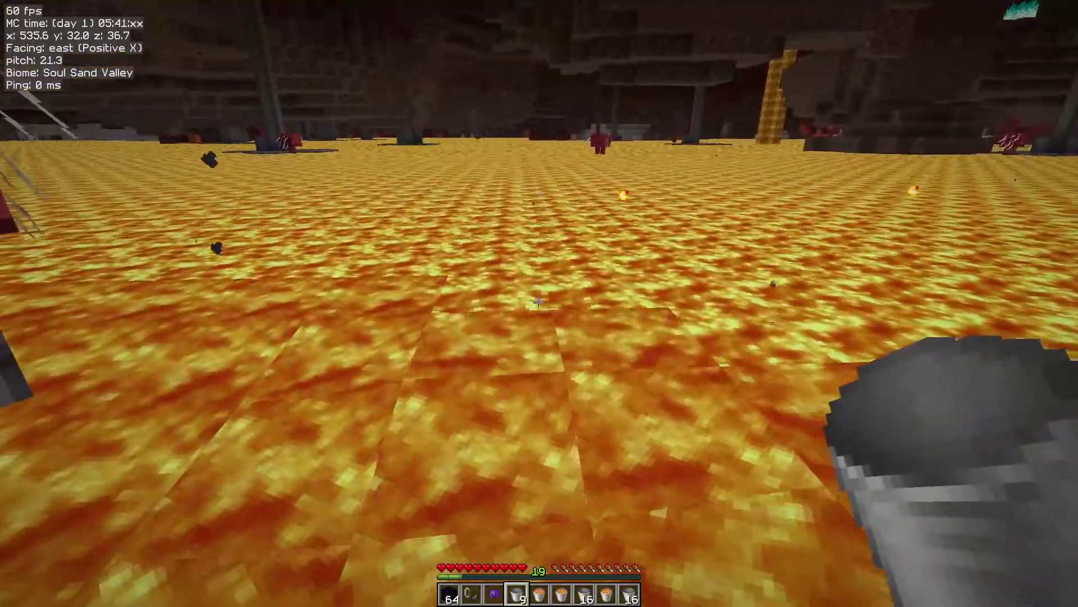
pyautogui.moveTo(539, 303)
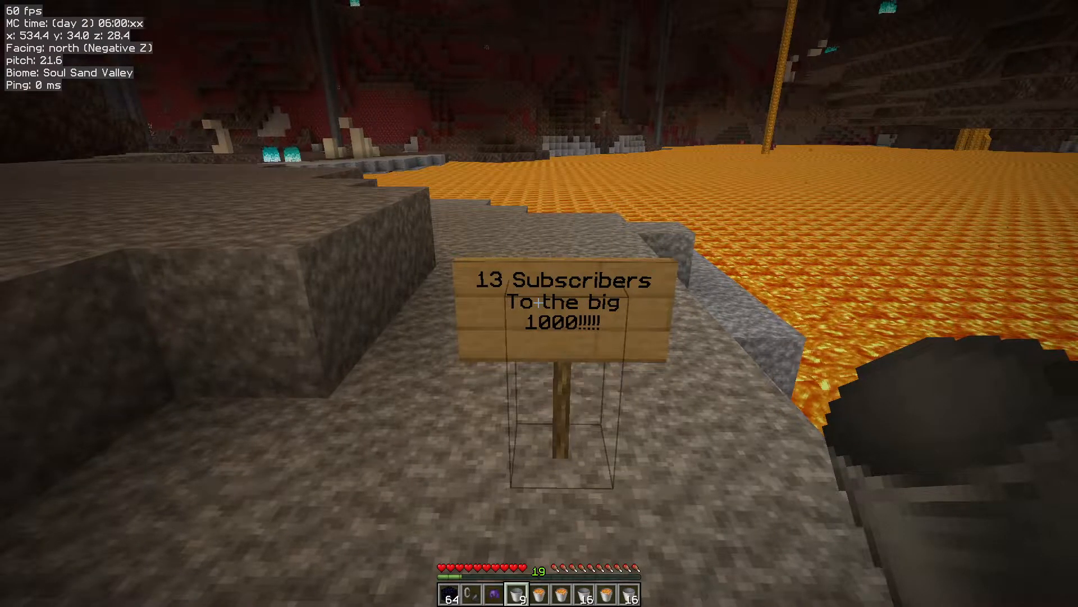
pyautogui.moveTo(539, 303)
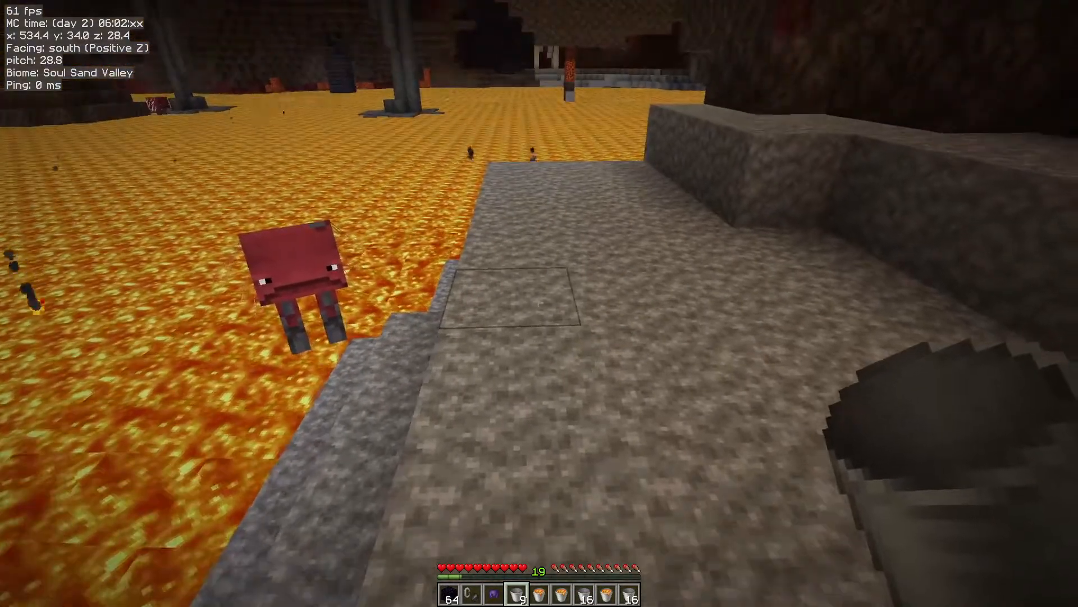
pyautogui.moveTo(539, 304)
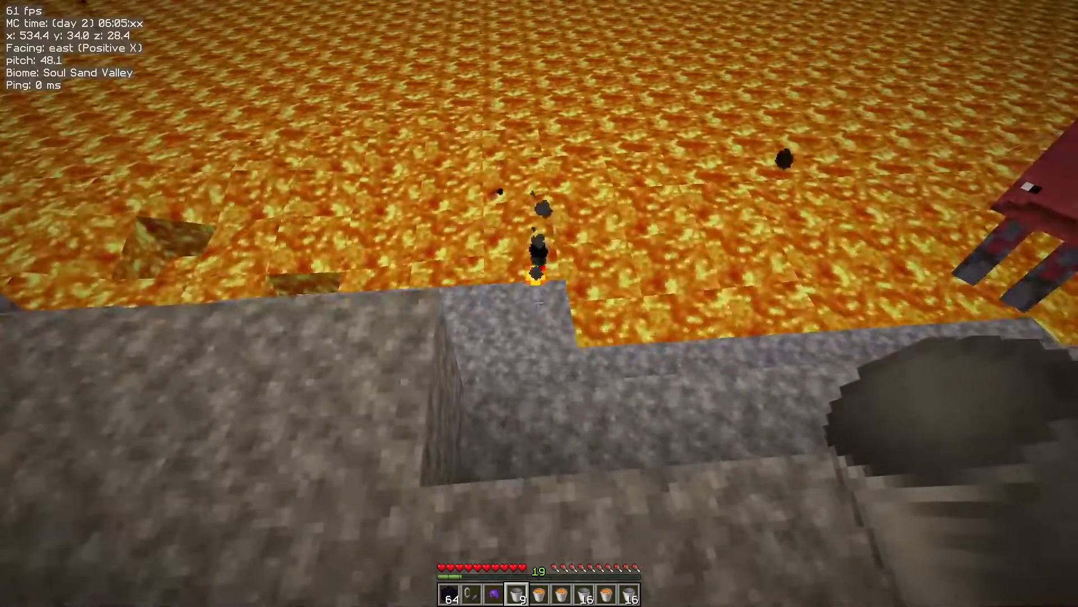
pyautogui.moveTo(539, 206)
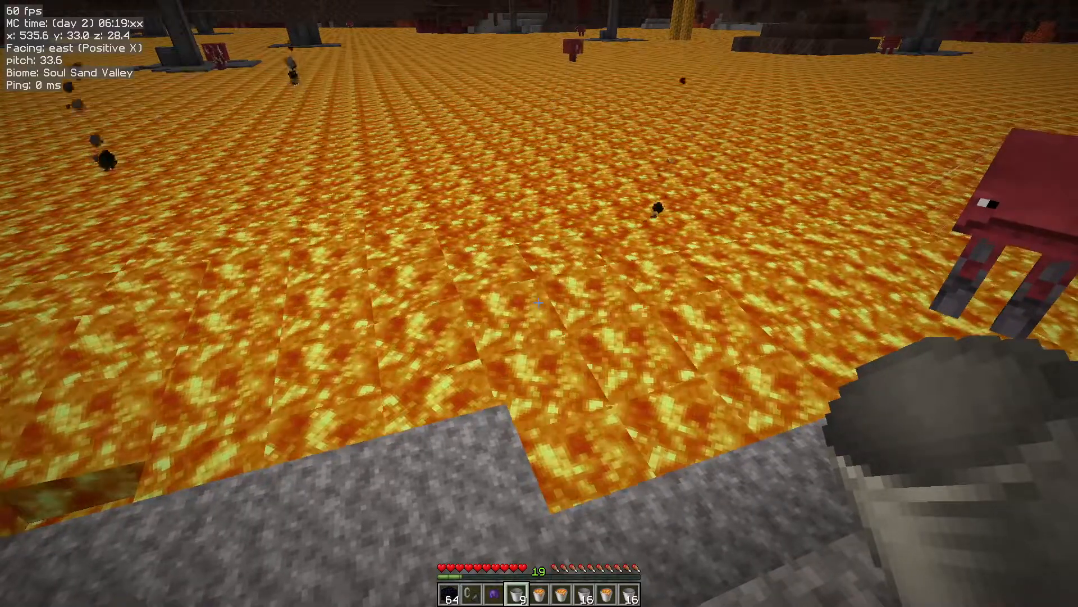
pyautogui.moveTo(539, 303)
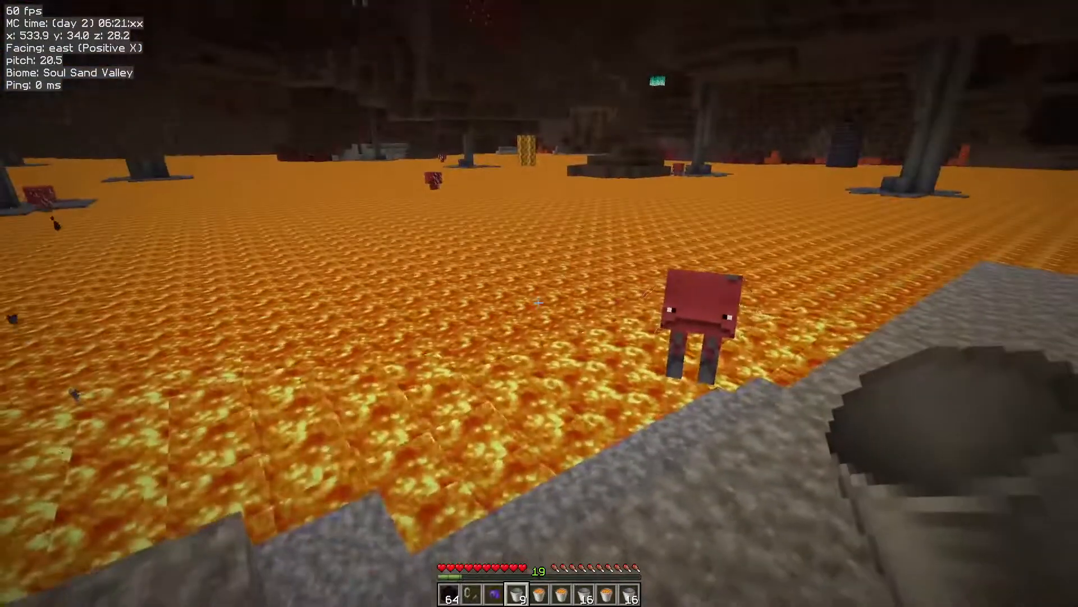